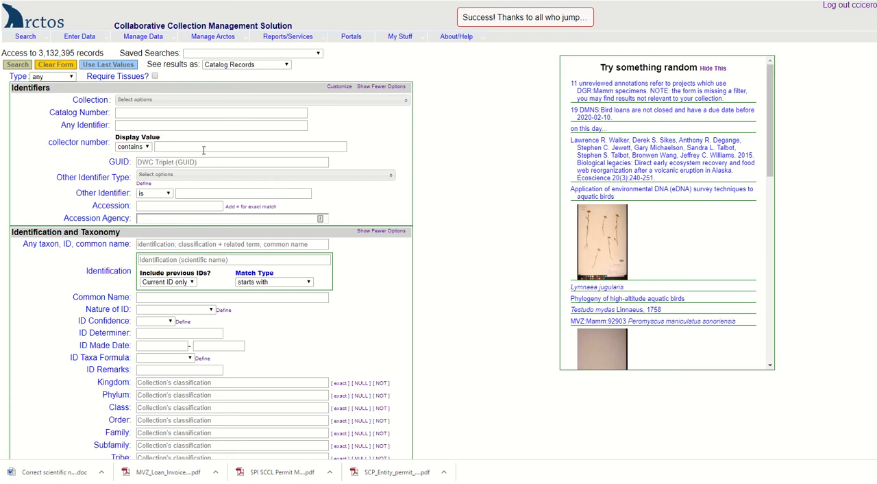
pyautogui.moveTo(175, 140)
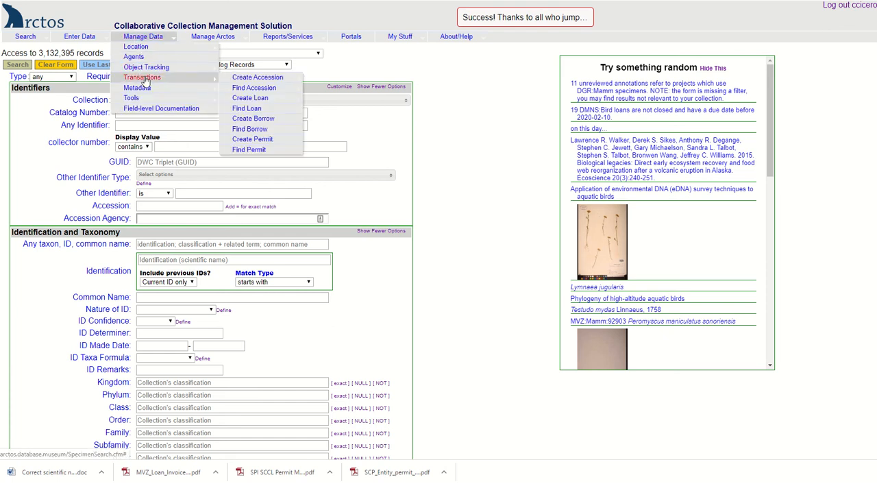
pyautogui.moveTo(177, 85)
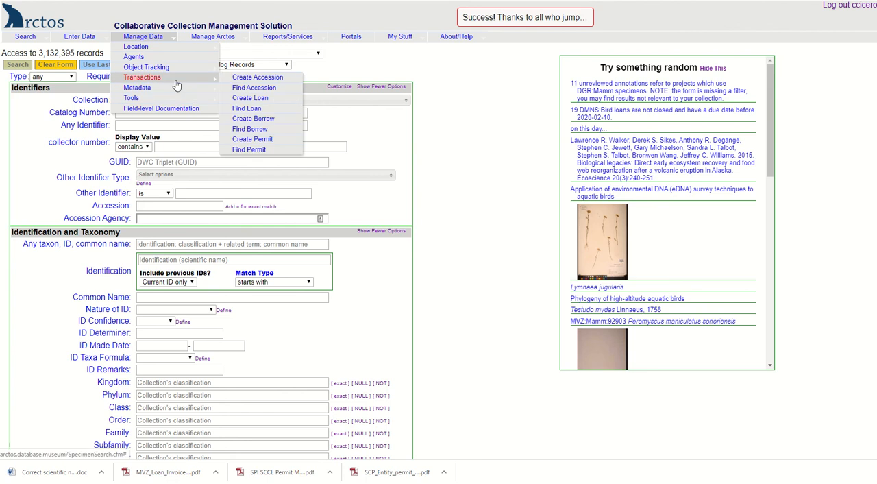
# Reveal the Transactions submenu under Manage Data with the Create Permit entry
pyautogui.click(253, 140)
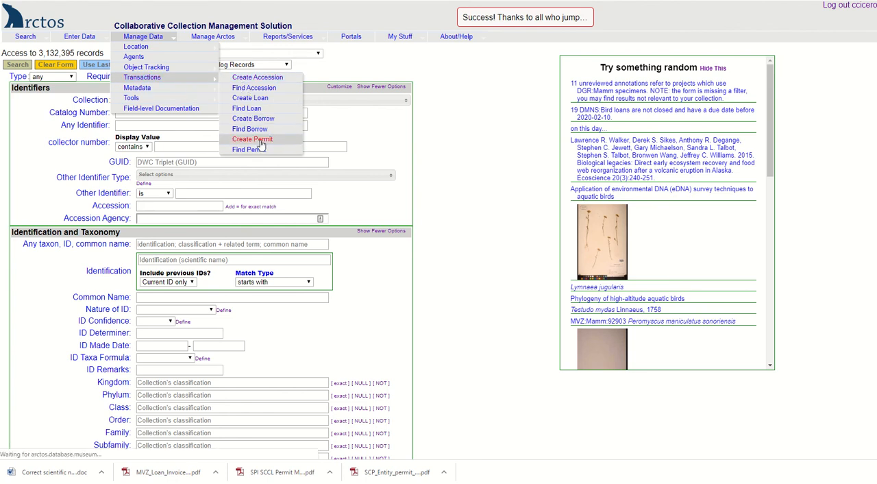
# Start a new permit form and enter SU18-405051 as the permit identifier
pyautogui.click(252, 140)
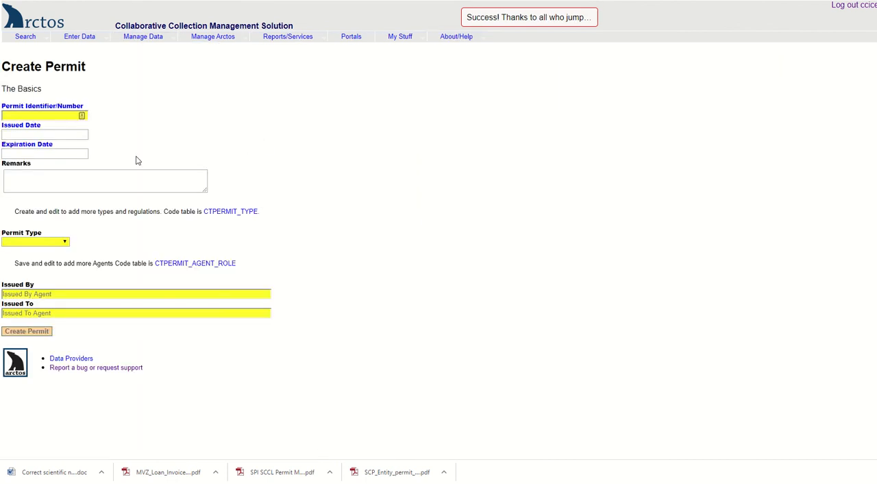
pyautogui.click(44, 115)
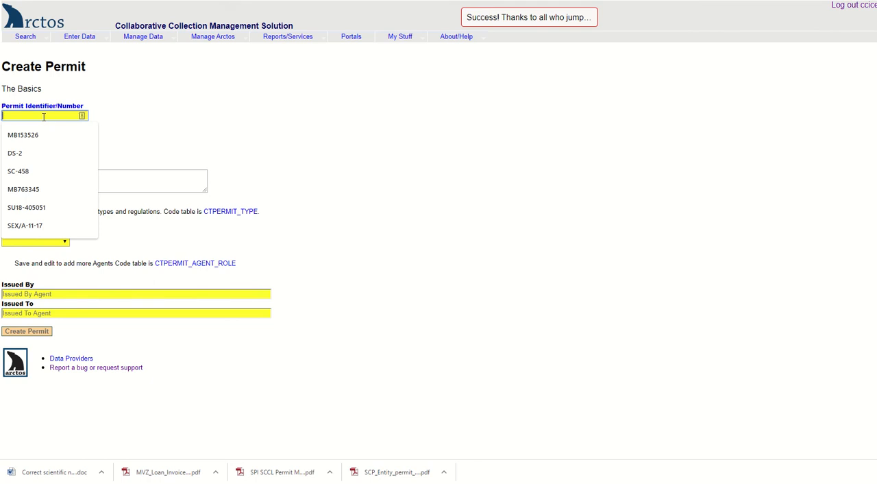
pyautogui.write('SU')
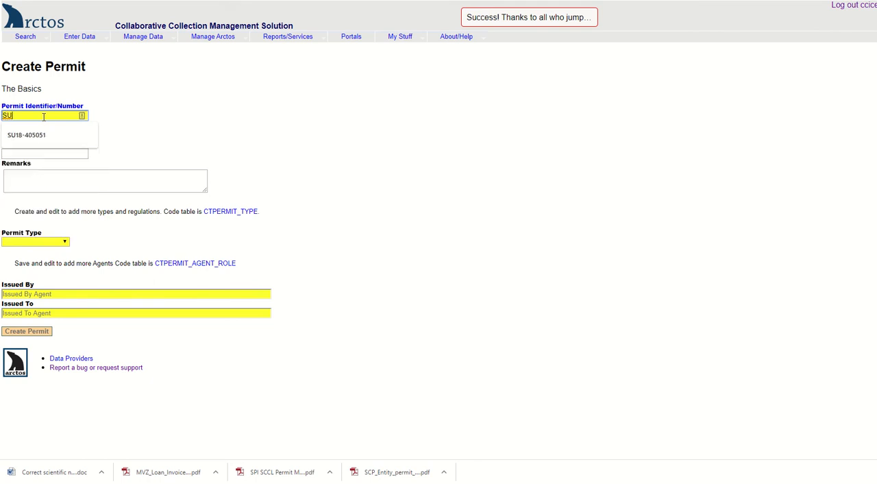
pyautogui.write('18-405051')
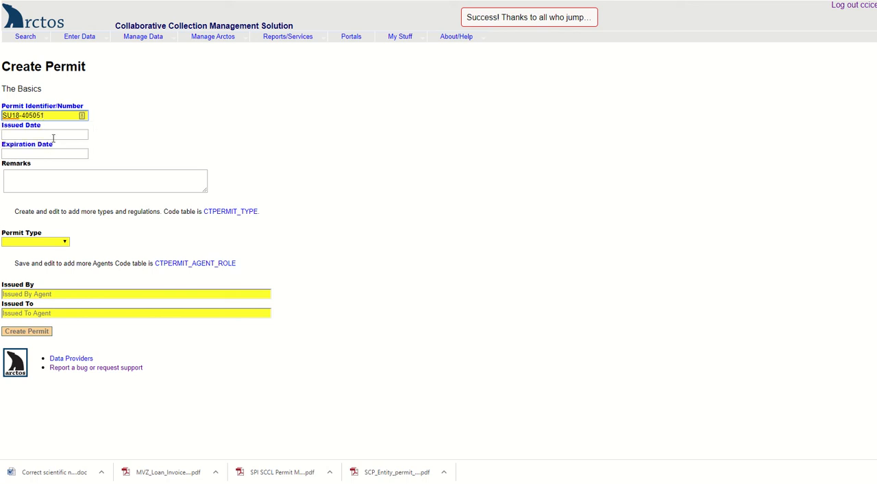
# Enter issued date 2018-11-07 and pick expiration date 2023-11-06
pyautogui.click(43, 134)
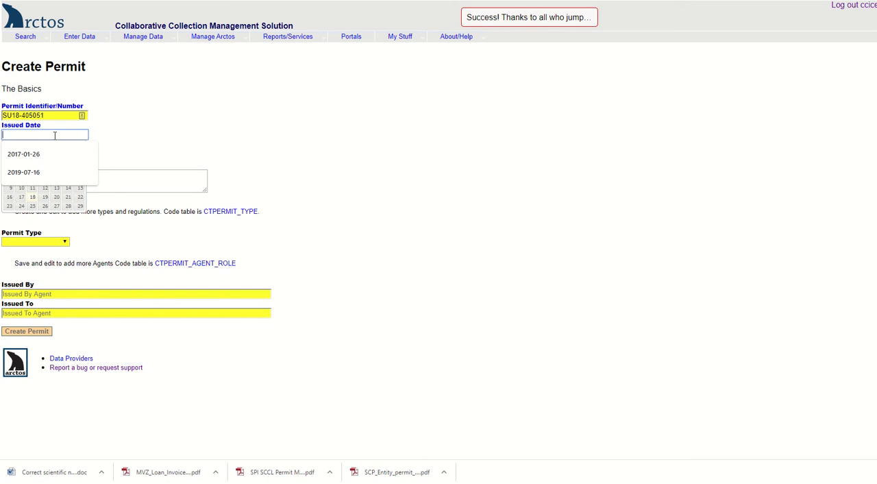
pyautogui.write('2018-')
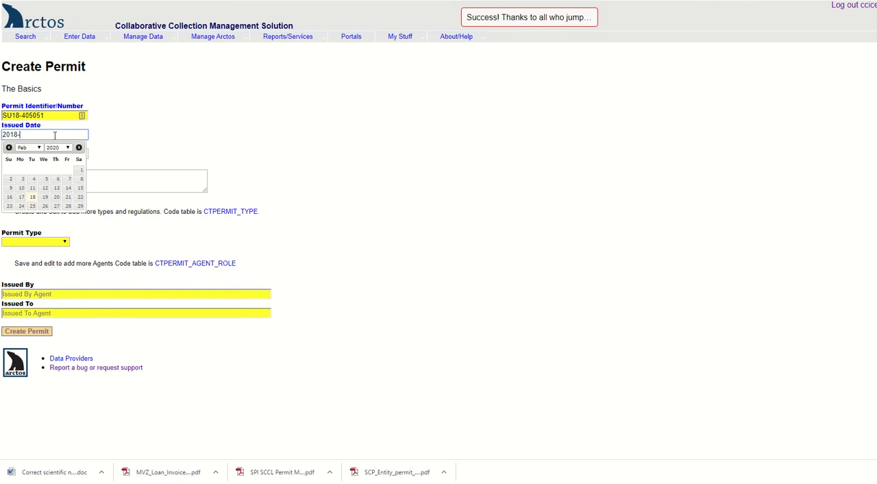
pyautogui.write('11')
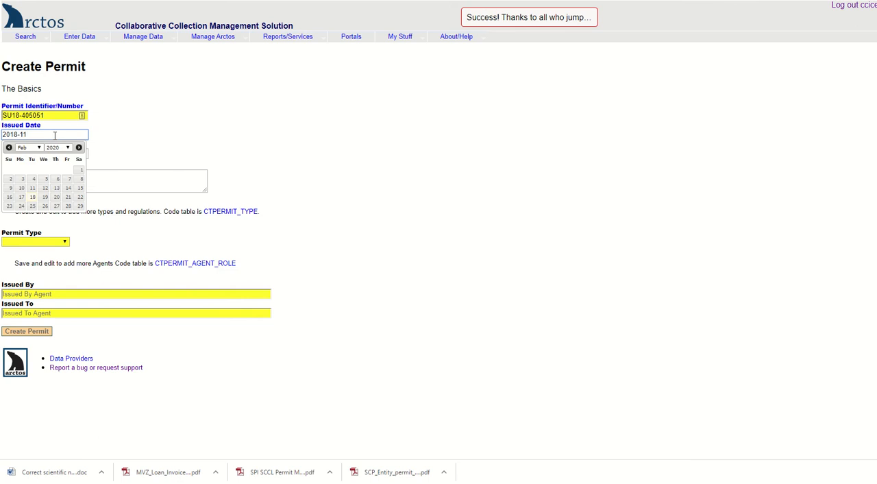
pyautogui.write('-07')
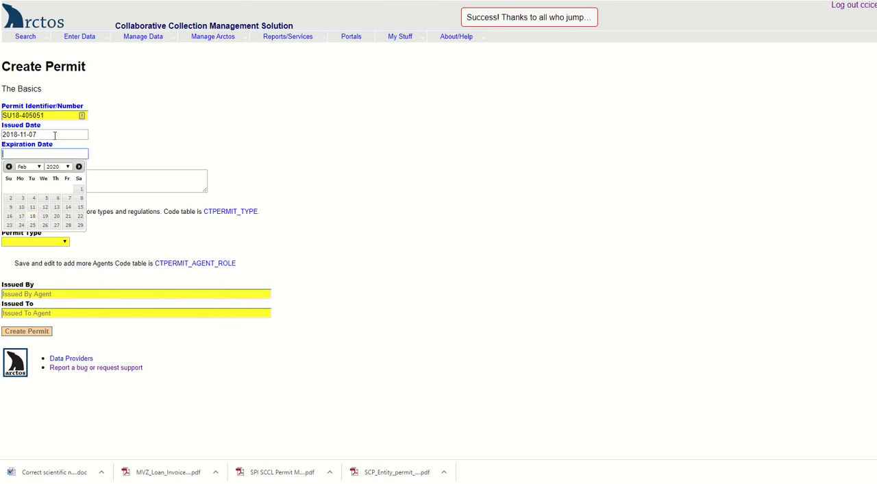
pyautogui.moveTo(60, 181)
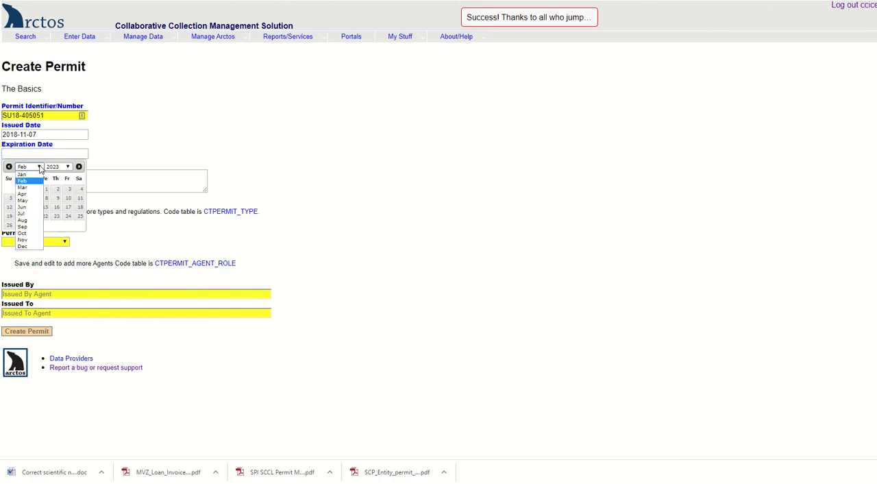
pyautogui.click(22, 239)
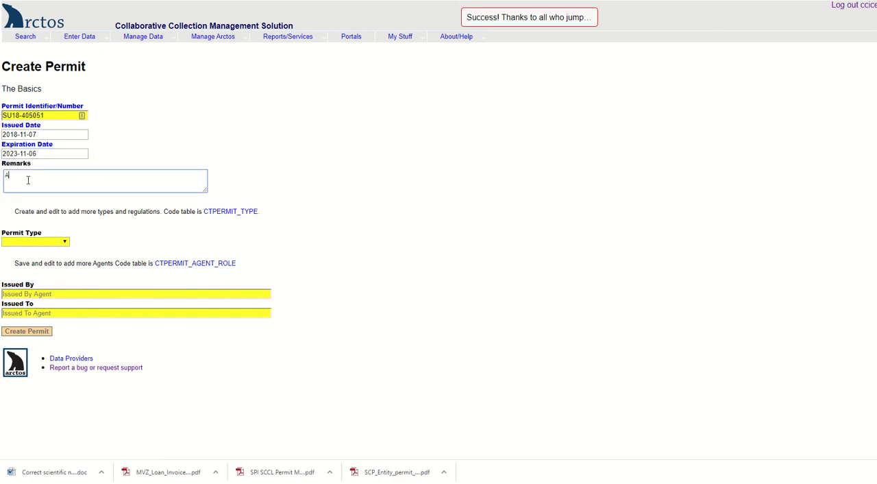
# Enter the remark 'Authorizes export of bird specimens to Berkeley, California.'
pyautogui.write('Authorizes ex')
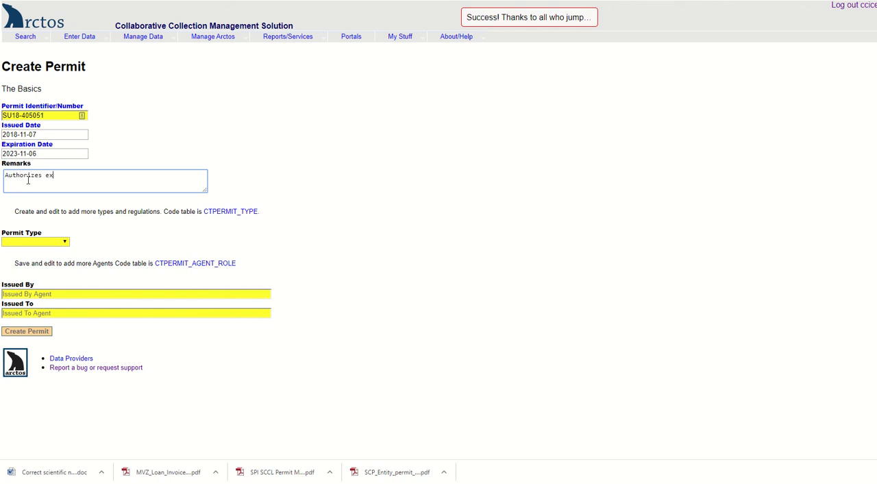
pyautogui.write('port of bird speci')
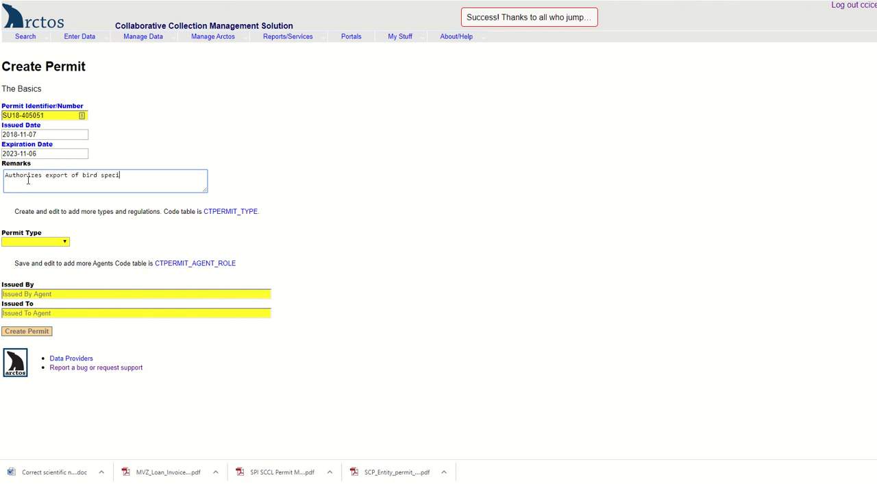
pyautogui.write('mens to Berkeley, California.')
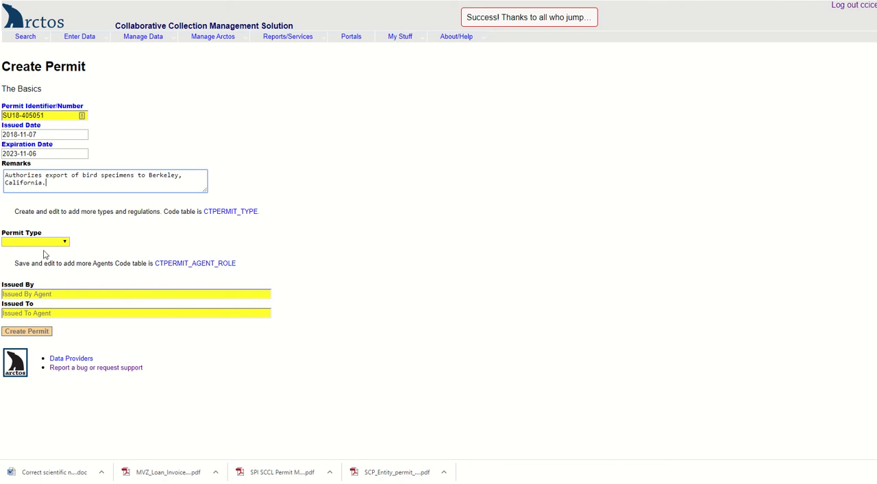
# Select 'export' as the permit type from the Permit Type list
pyautogui.click(35, 241)
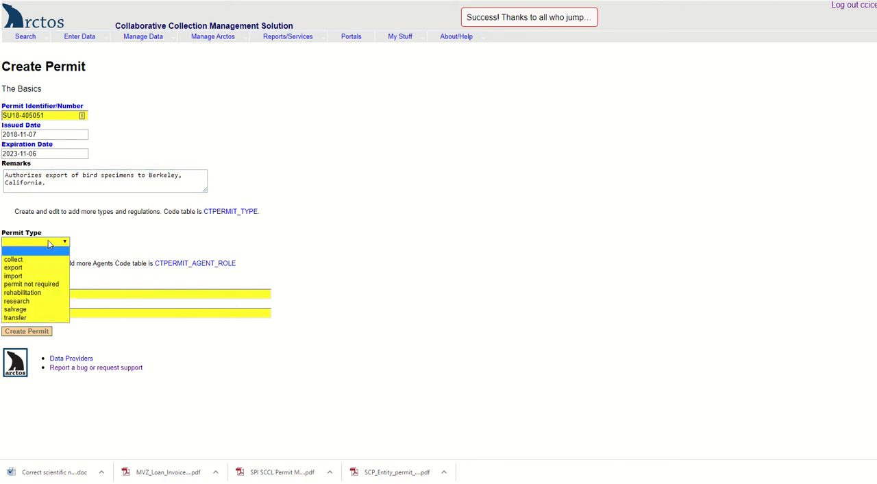
pyautogui.click(12, 268)
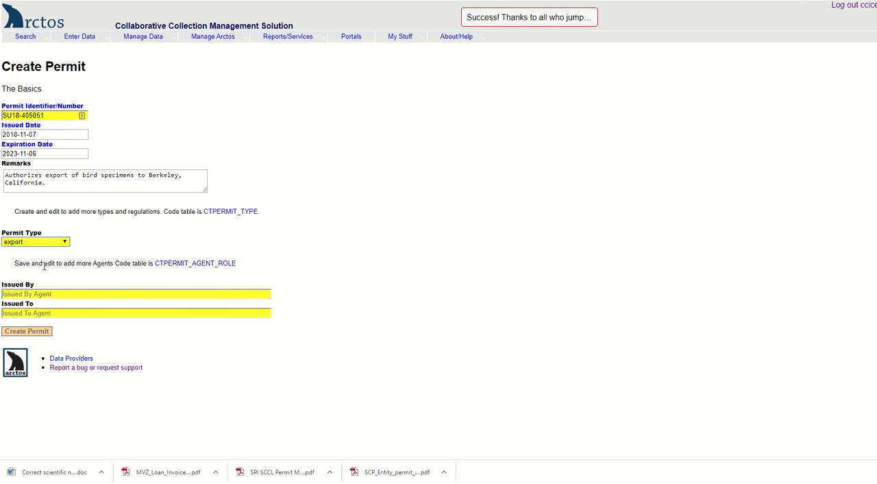
pyautogui.click(36, 241)
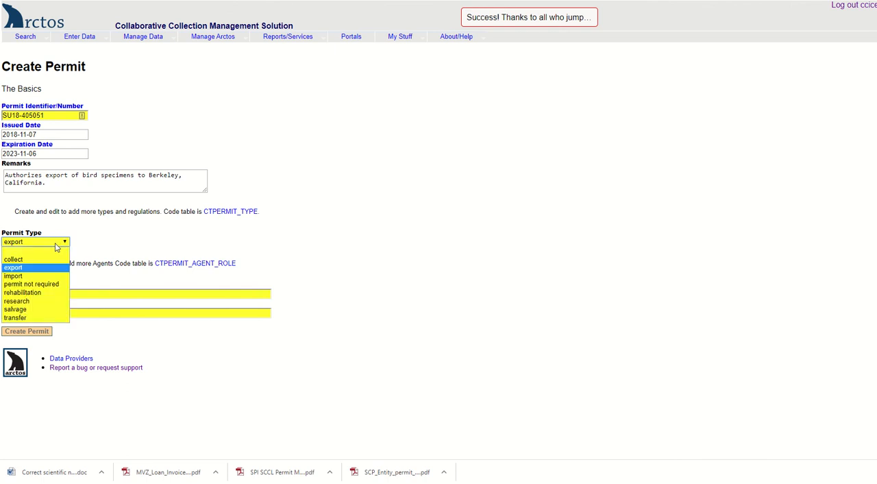
pyautogui.moveTo(91, 247)
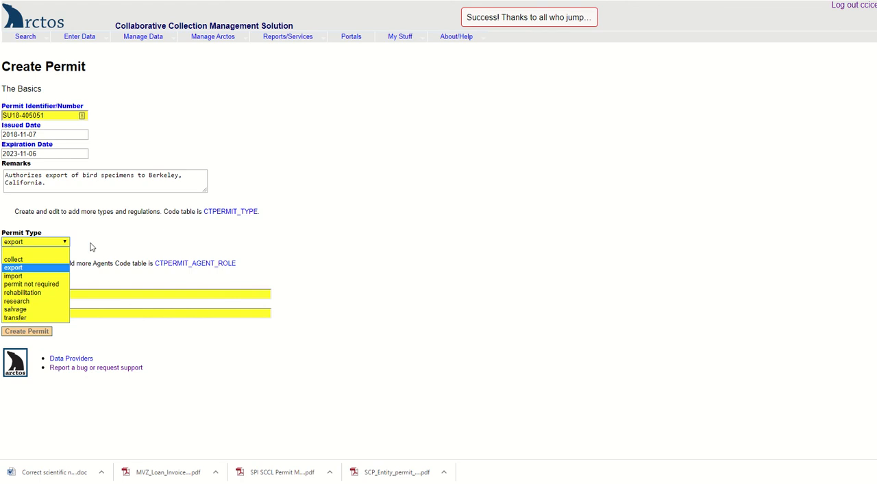
pyautogui.click(12, 267)
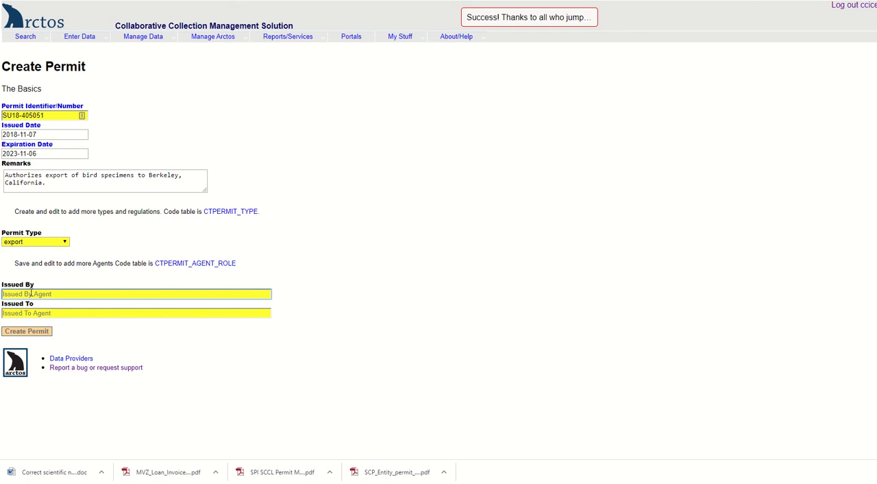
# Set Issued By to British Columbia Ministry of Forests, Lands and Natural Resource Operations via agent search
pyautogui.write('b')
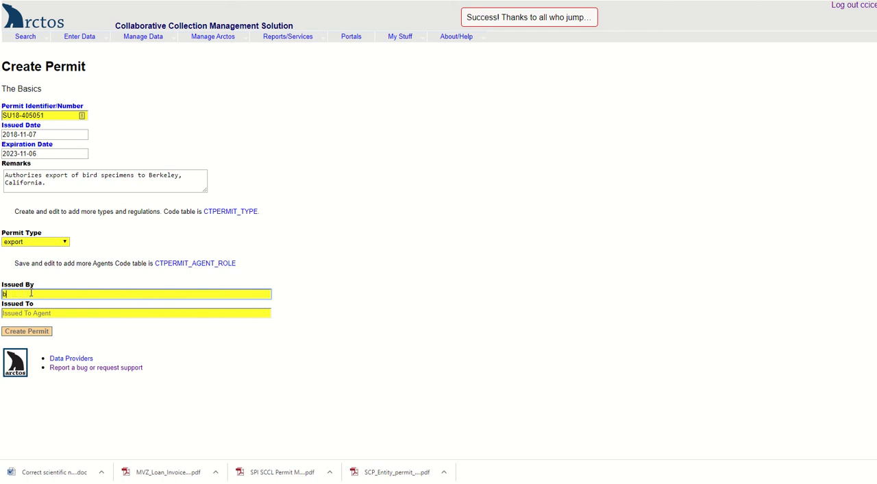
pyautogui.write('british colum')
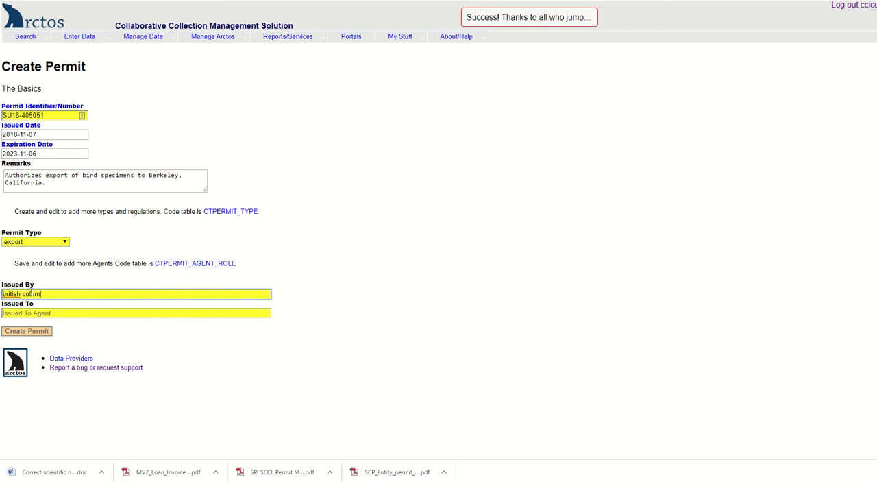
pyautogui.click(136, 293)
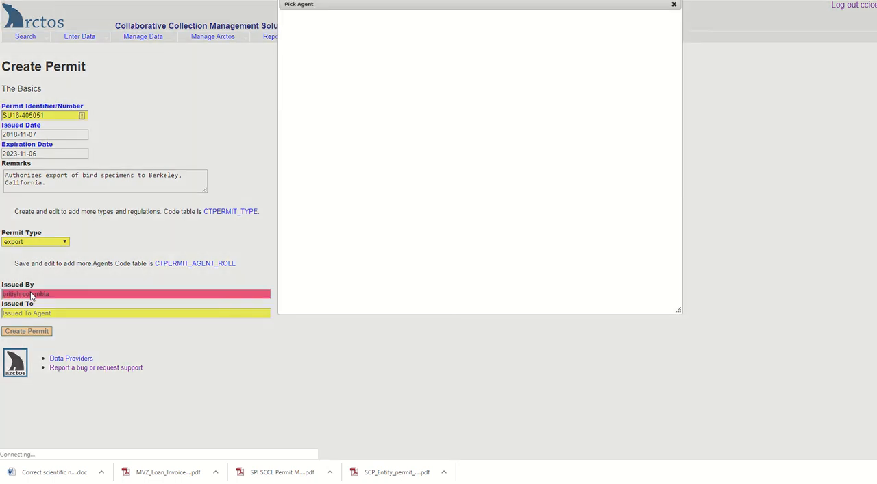
pyautogui.click(392, 49)
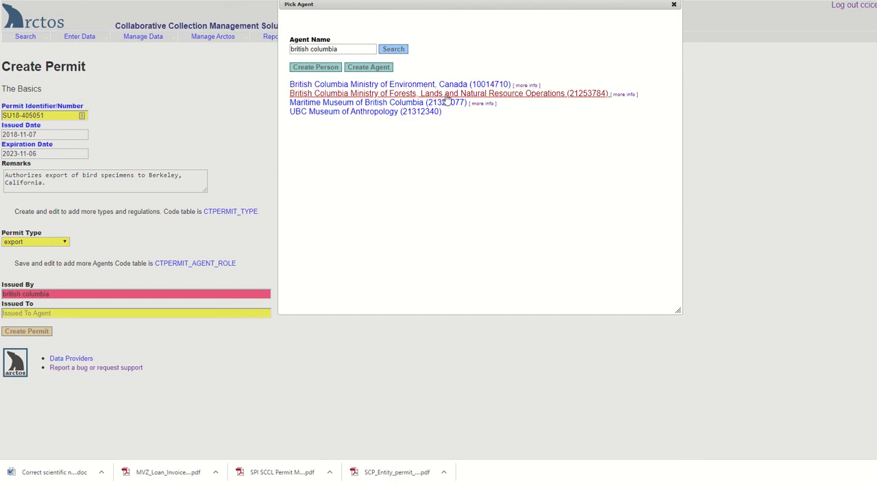
pyautogui.click(447, 93)
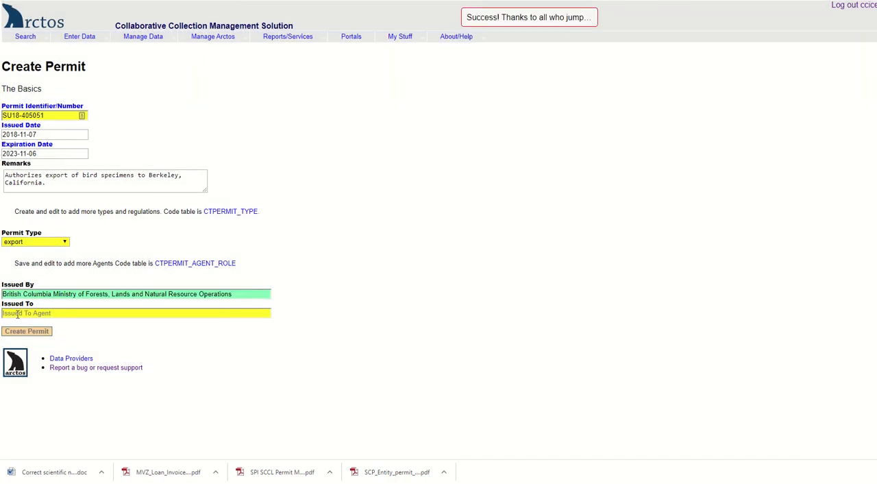
pyautogui.click(135, 312)
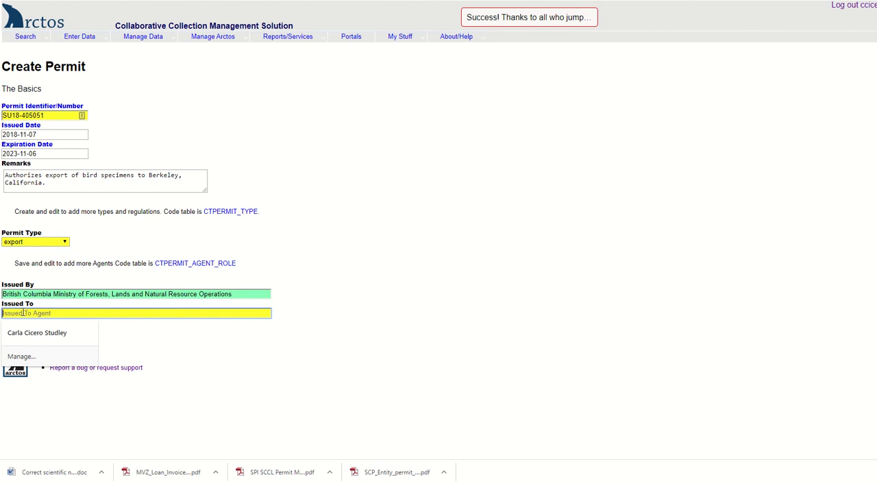
pyautogui.write('cicero')
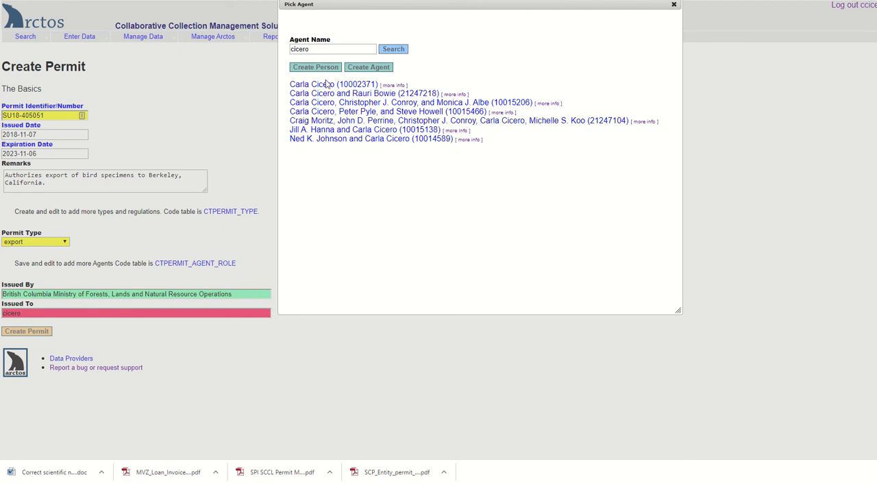
pyautogui.click(316, 84)
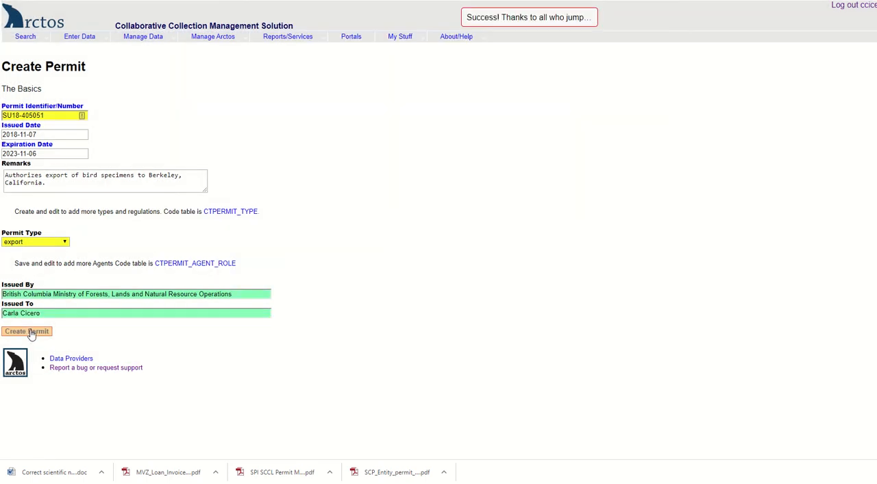
pyautogui.click(28, 332)
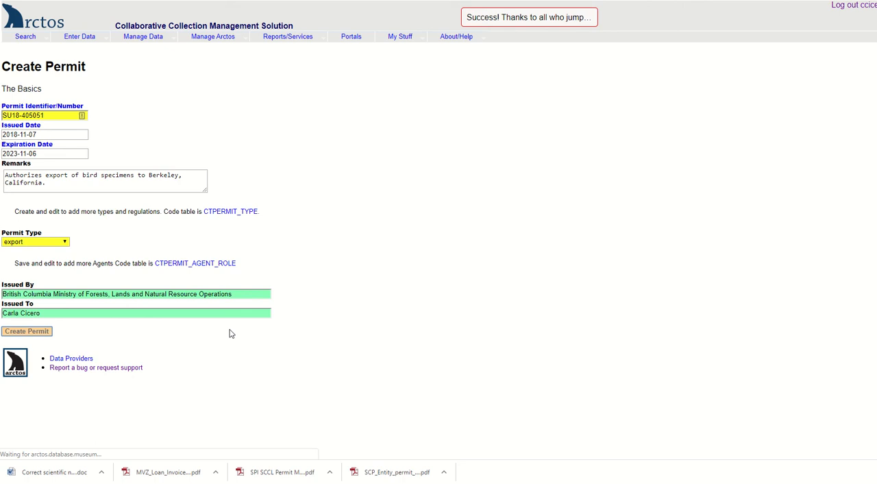
# Choose MBTA as the regulation in the Type & Regulation row and save changes
pyautogui.click(27, 331)
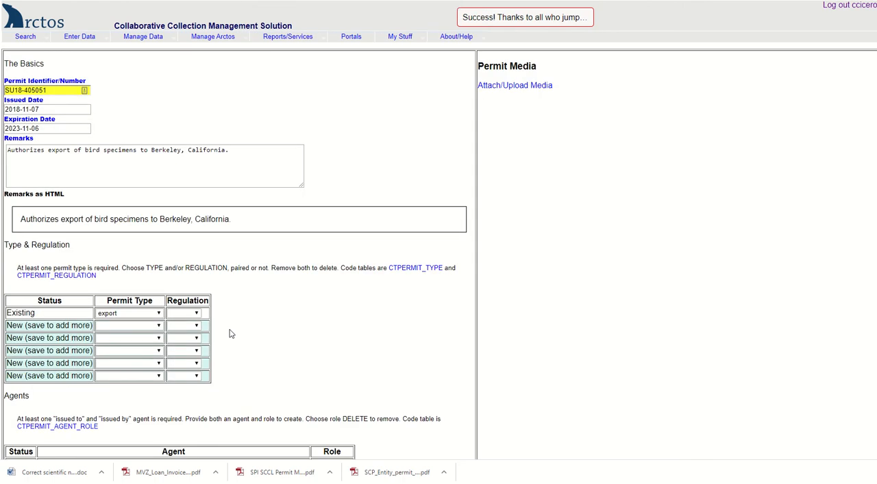
pyautogui.moveTo(222, 242)
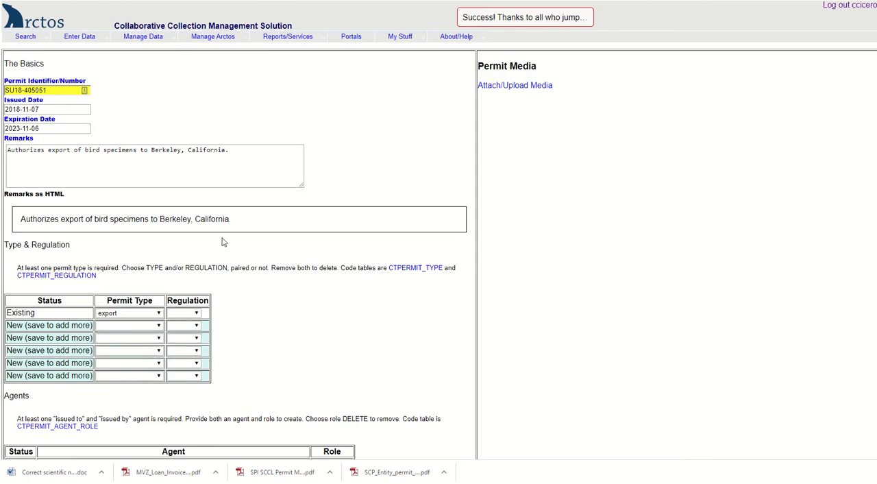
pyautogui.moveTo(197, 248)
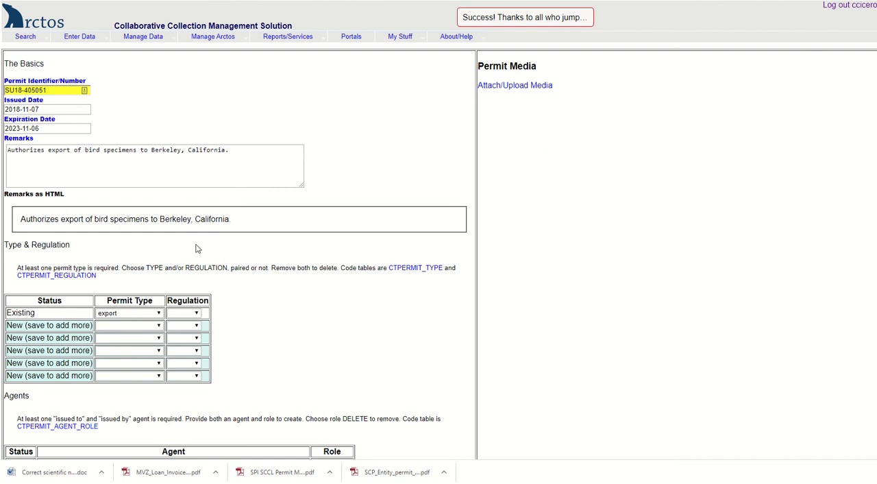
pyautogui.moveTo(266, 336)
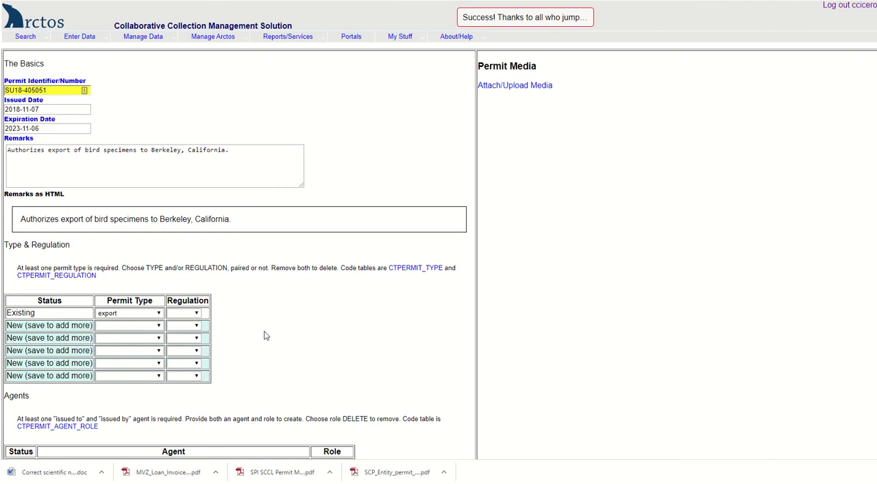
pyautogui.scroll(-3)
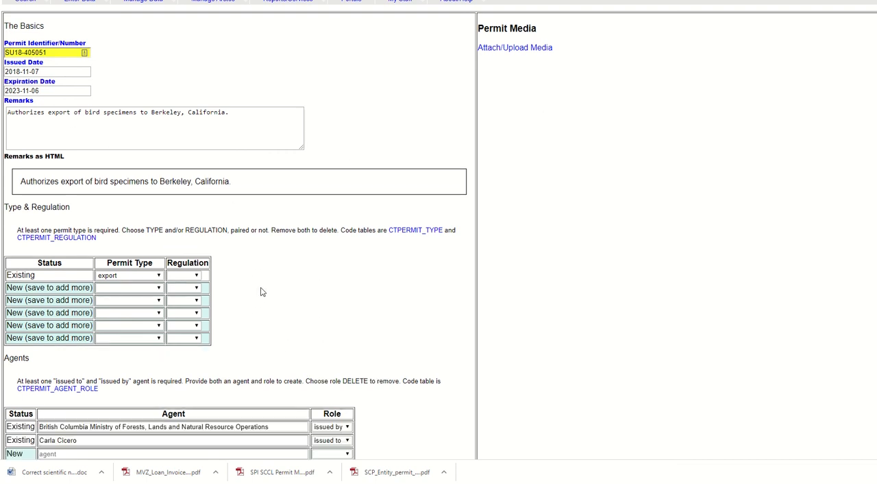
pyautogui.click(198, 274)
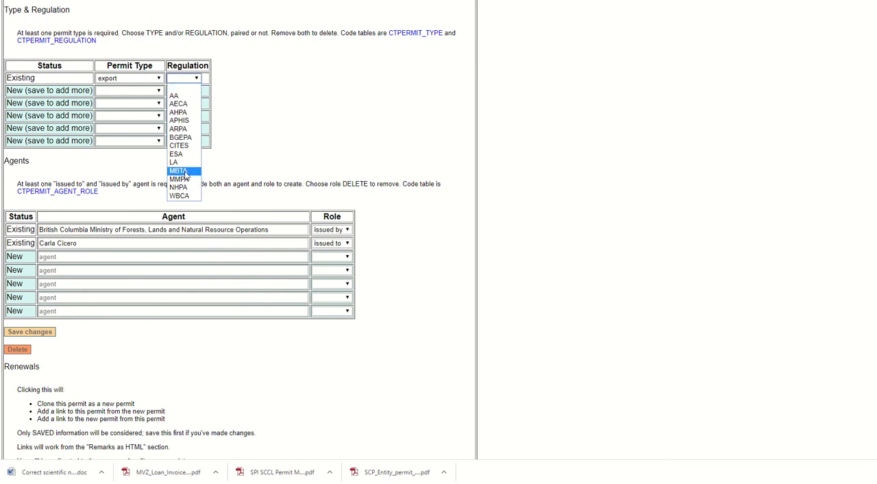
pyautogui.click(180, 170)
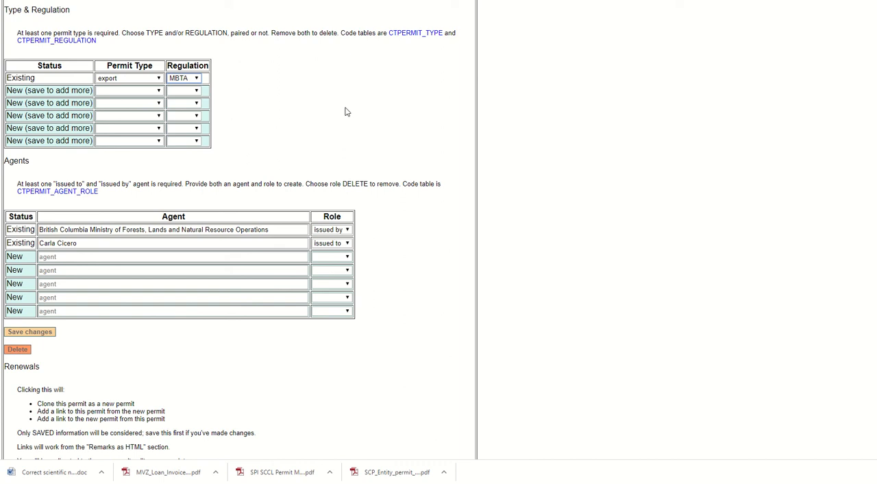
pyautogui.moveTo(29, 329)
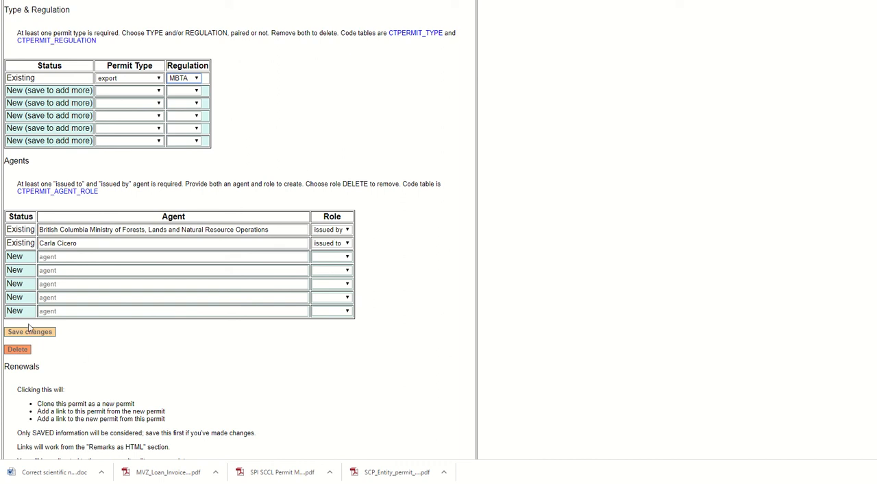
pyautogui.click(30, 332)
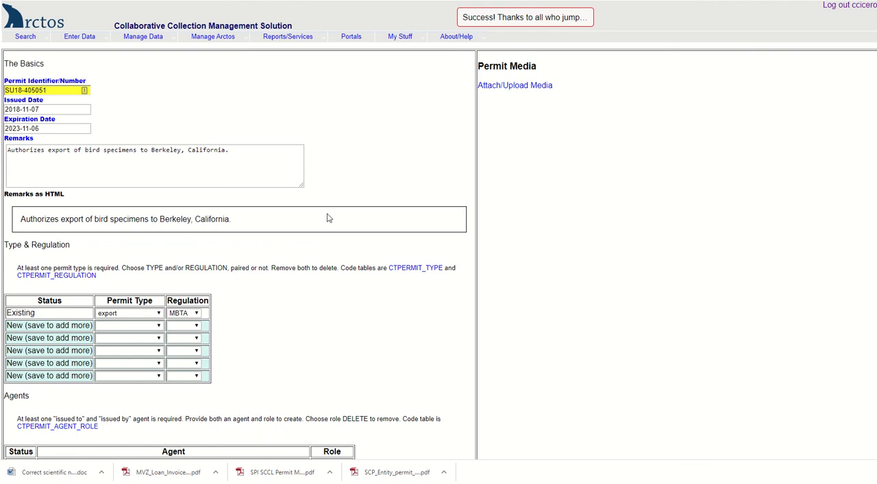
pyautogui.scroll(-3)
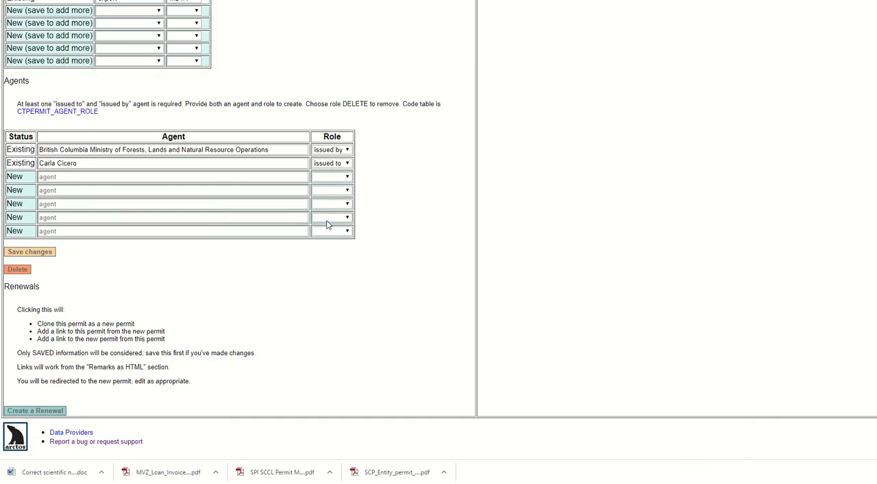
pyautogui.moveTo(313, 313)
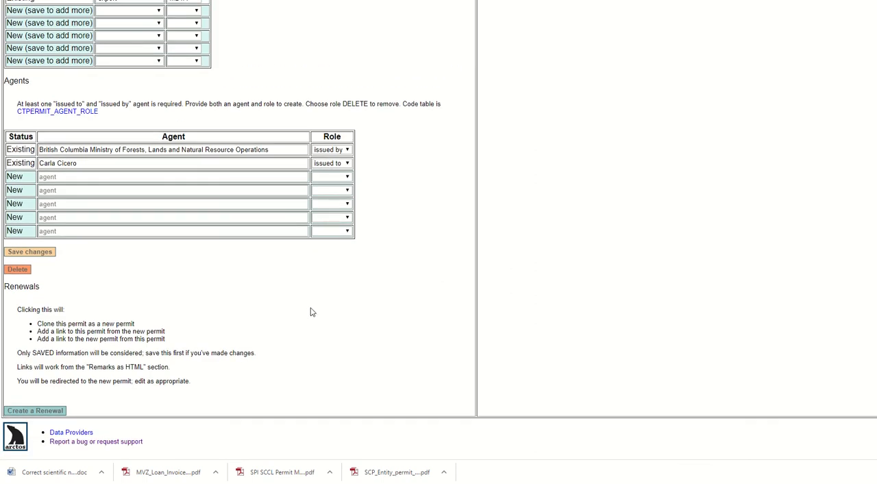
pyautogui.moveTo(34, 412)
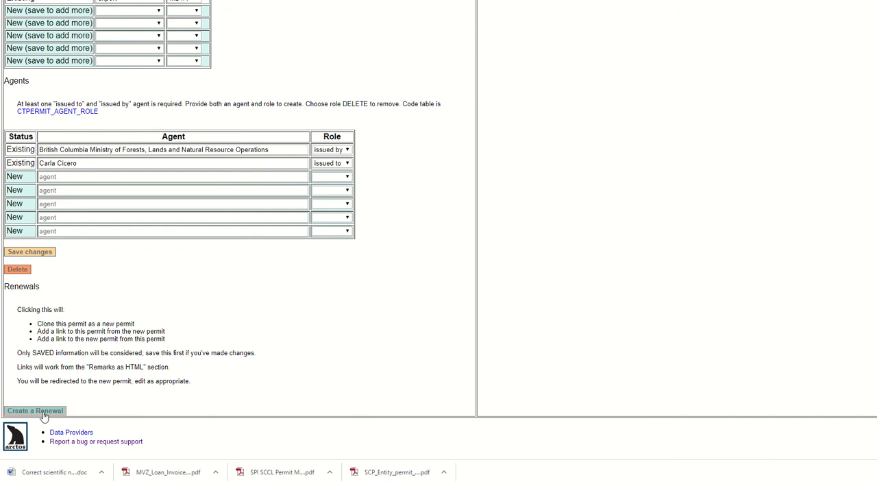
pyautogui.click(36, 411)
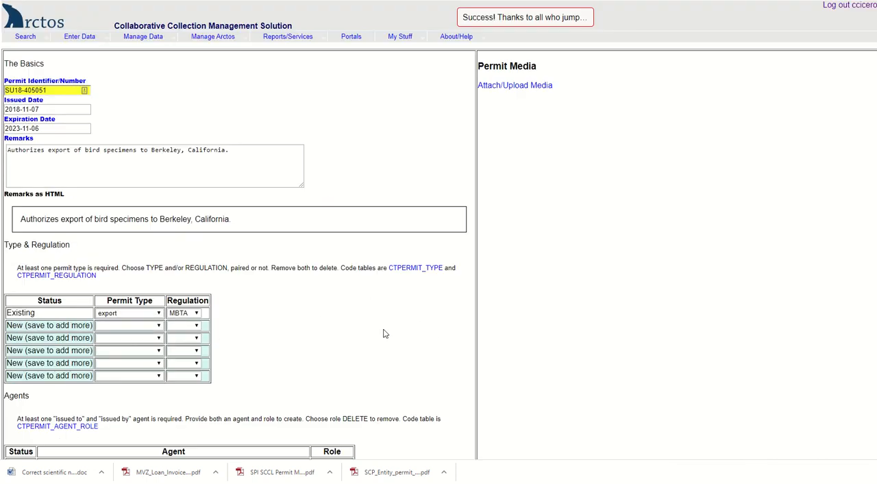
pyautogui.moveTo(388, 329)
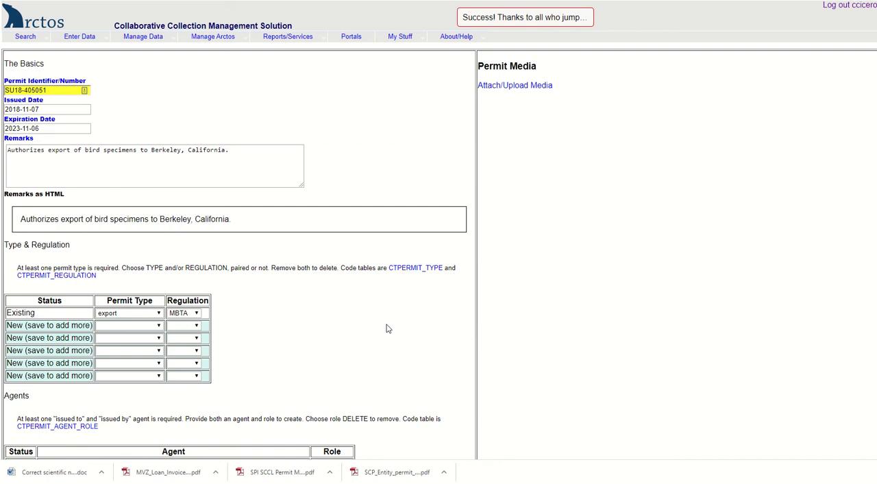
pyautogui.moveTo(417, 268)
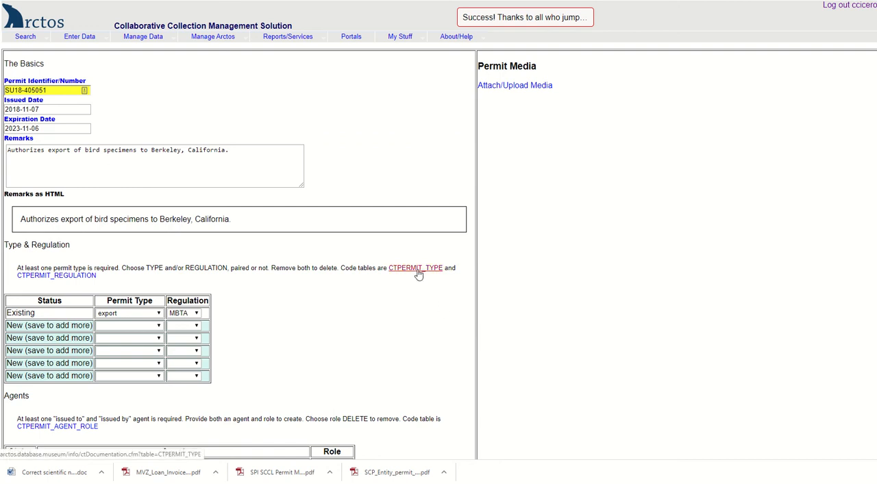